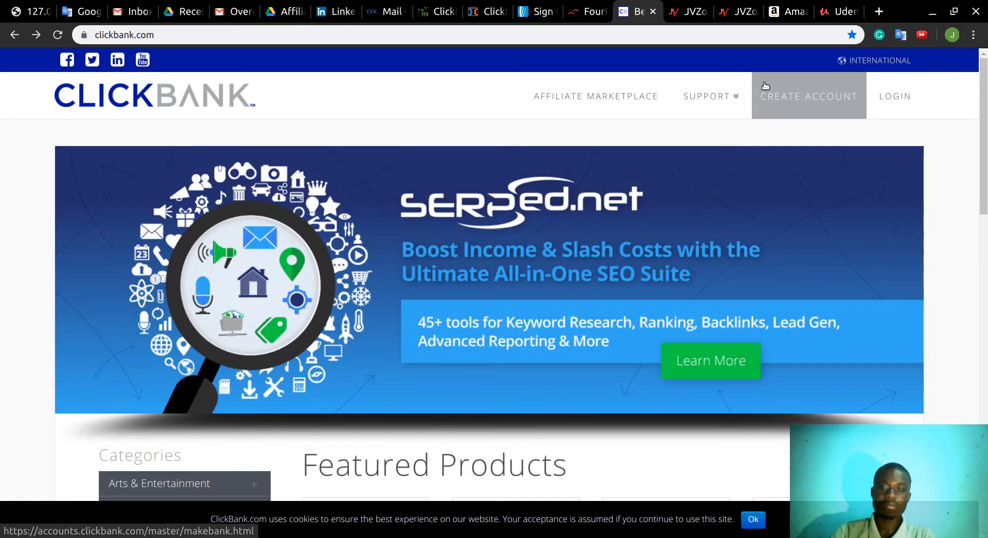
mouse_move(595, 96)
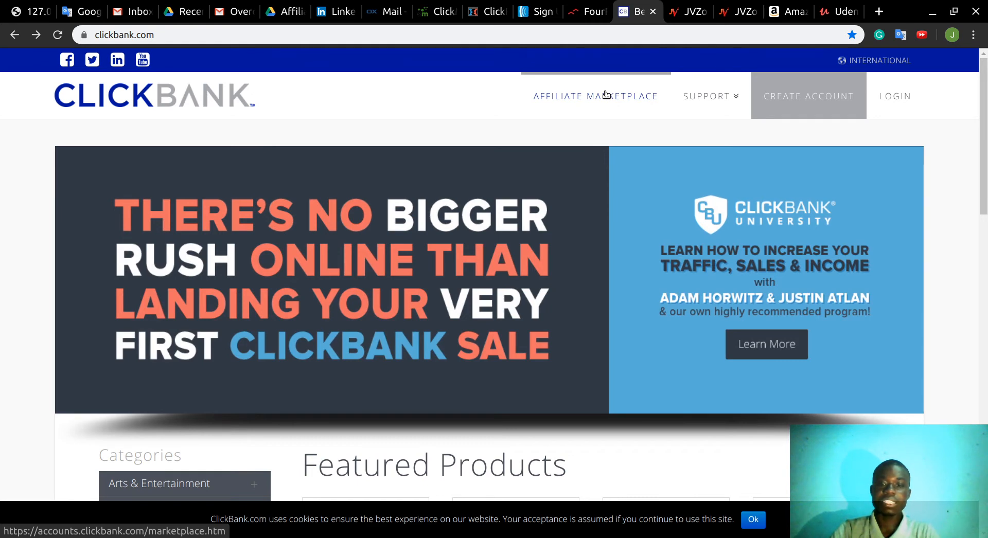
mouse_move(394, 141)
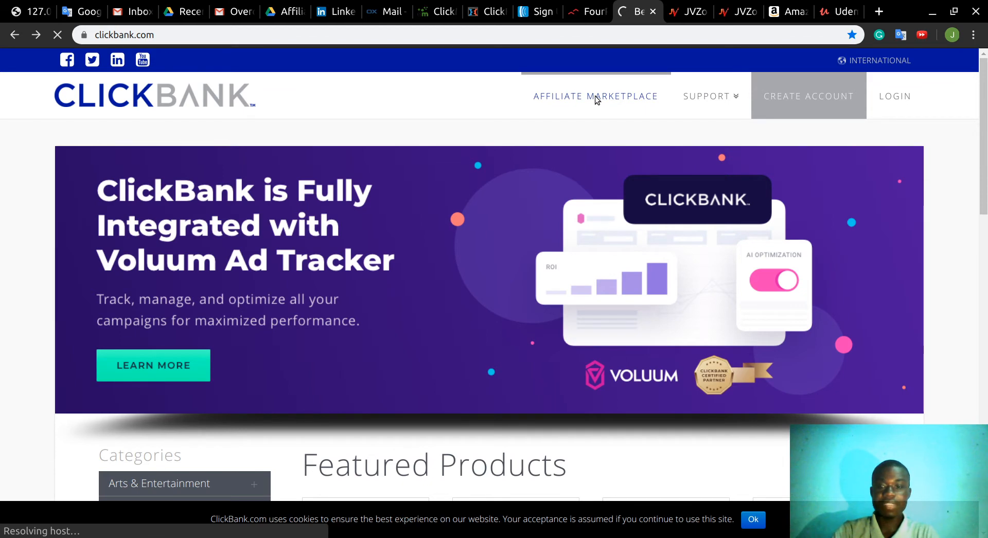
- Browse the Affiliate Marketplace categories down to E-Business & E-Marketing and select it
left_click(595, 95)
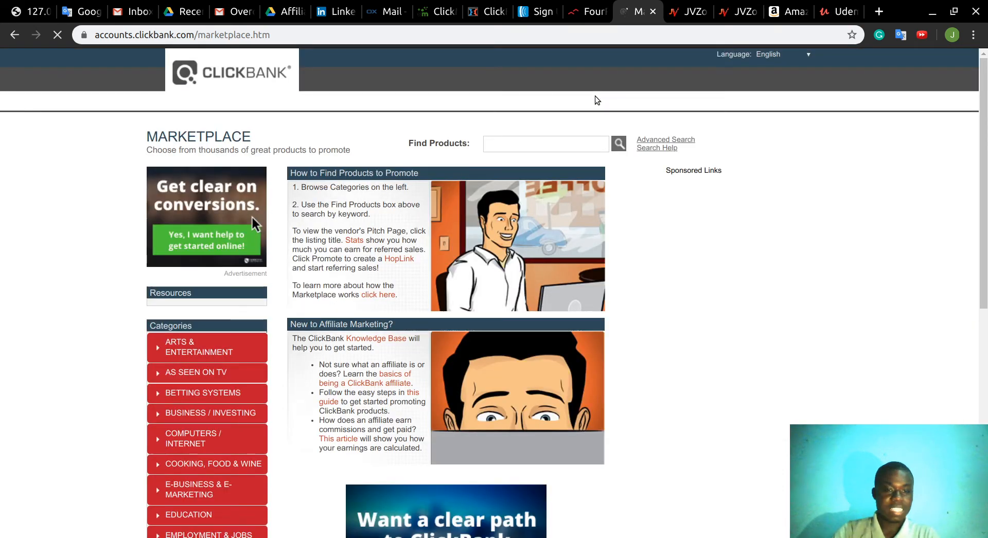
mouse_move(871, 194)
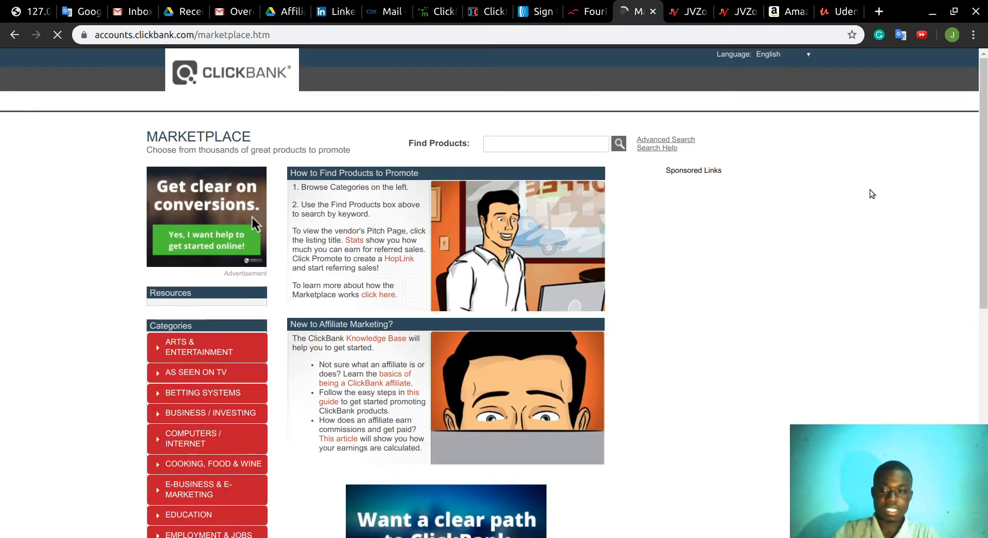
scroll("down", 3)
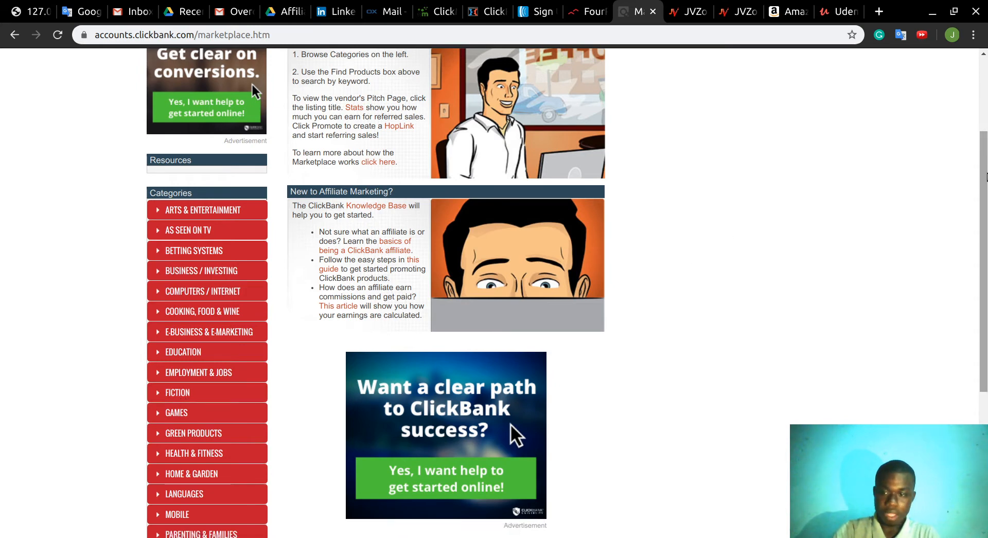
scroll("down", 3)
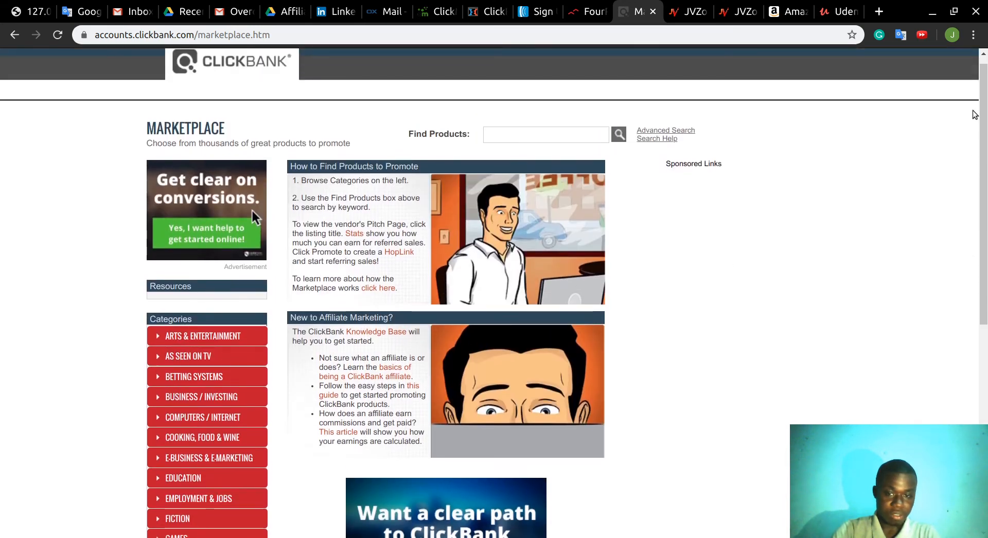
mouse_move(824, 192)
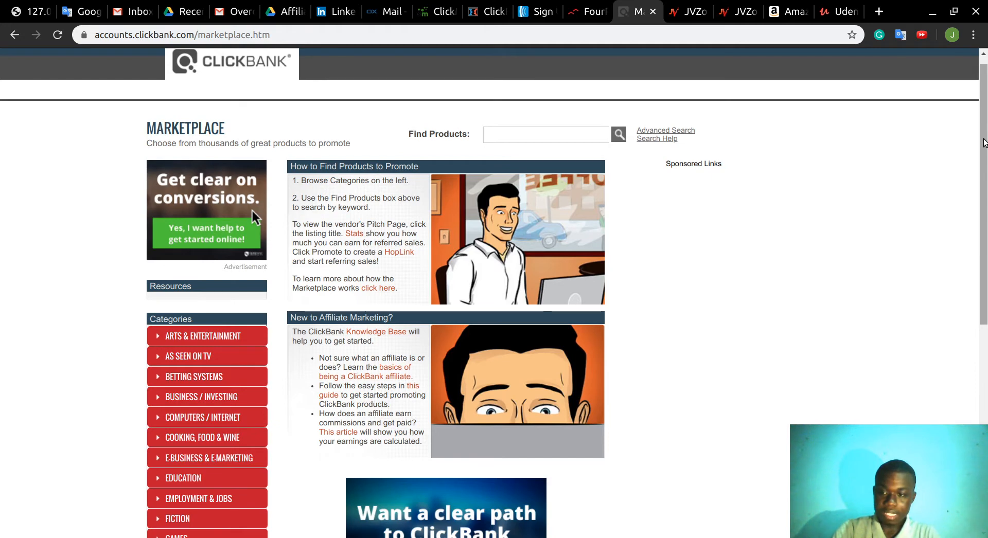
scroll("down", 3)
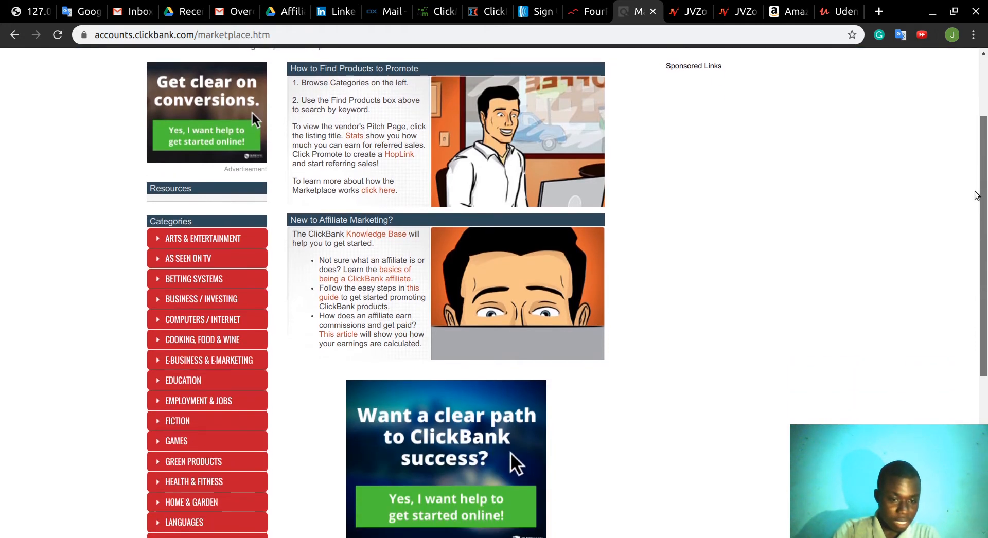
scroll("down", 3)
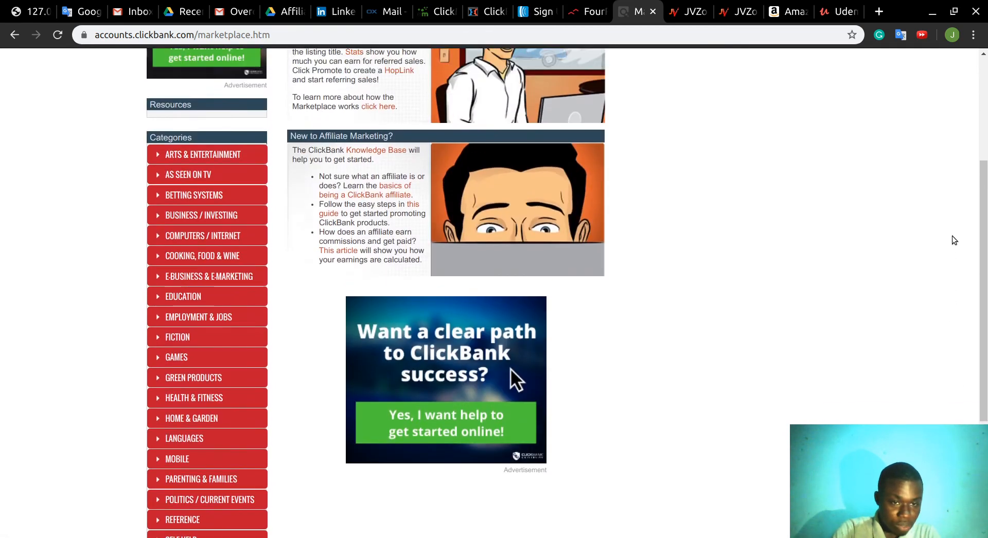
mouse_move(202, 255)
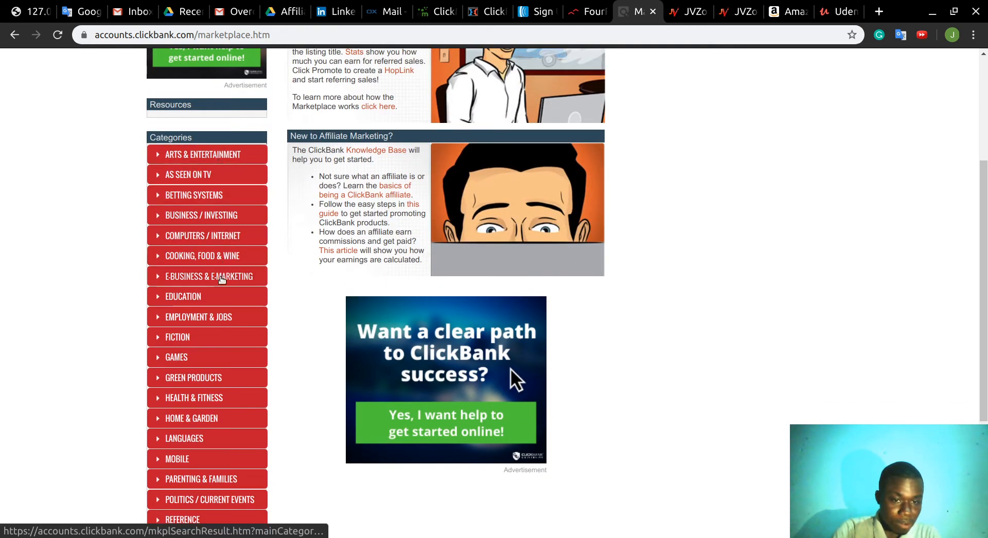
left_click(207, 275)
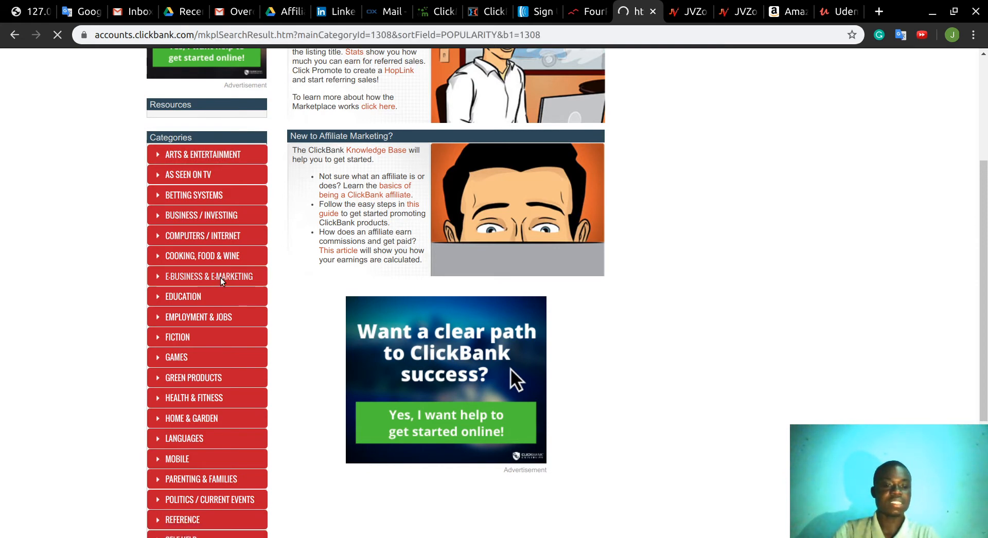
- Load the E-Business & E-Marketing results: 378 products ranked by popularity, Commission Hero first
left_click(209, 276)
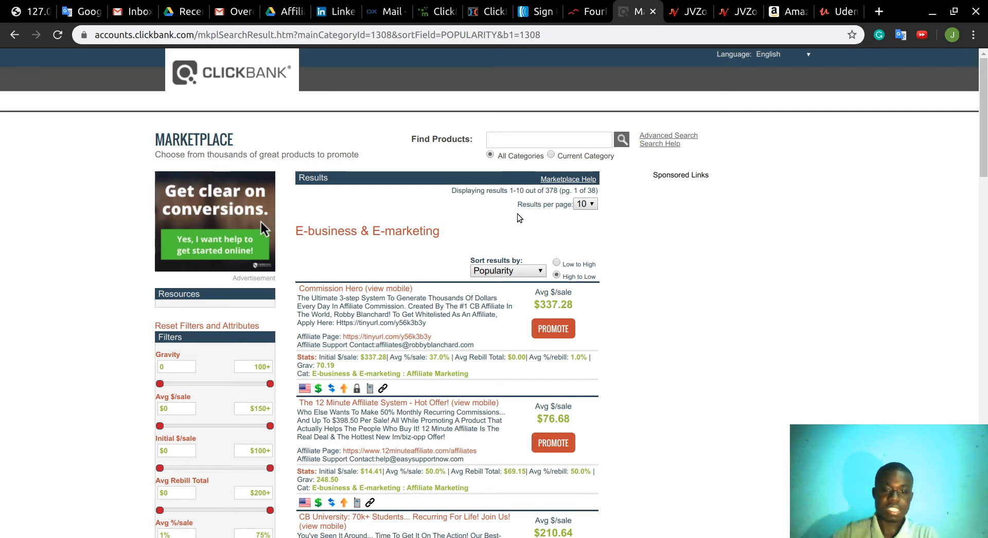
mouse_move(574, 244)
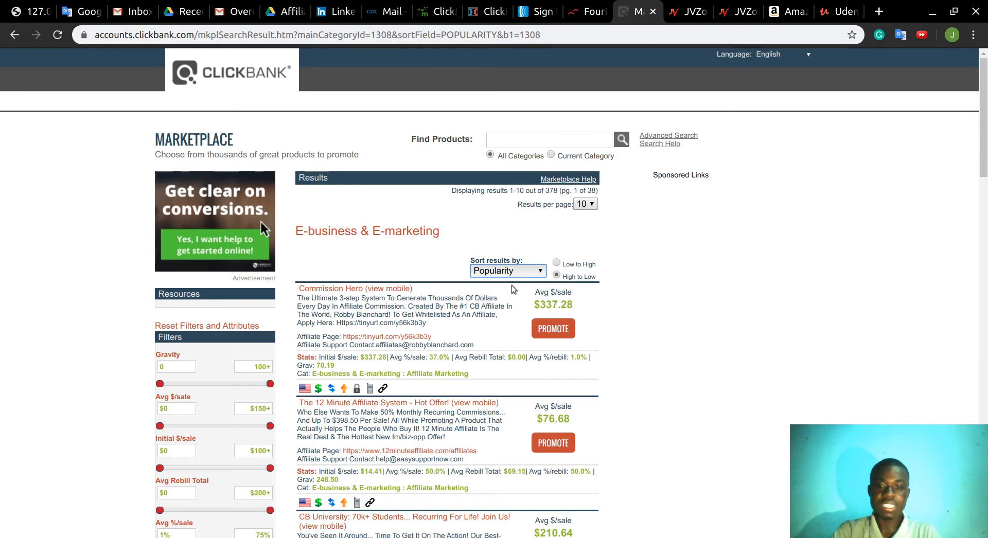
- Sort the listings by Gravity, High to Low, putting The 12 Minute Affiliate System first
left_click(507, 270)
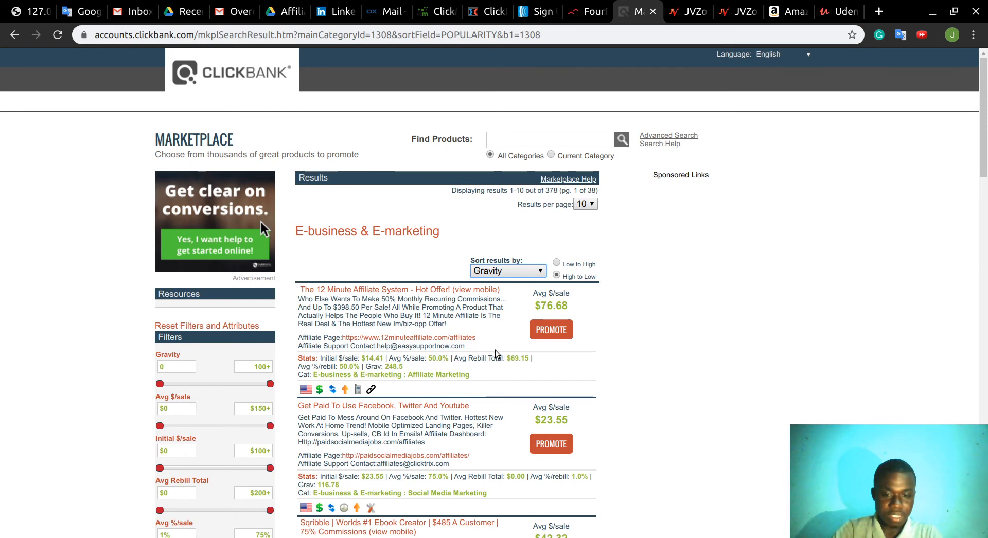
mouse_move(422, 321)
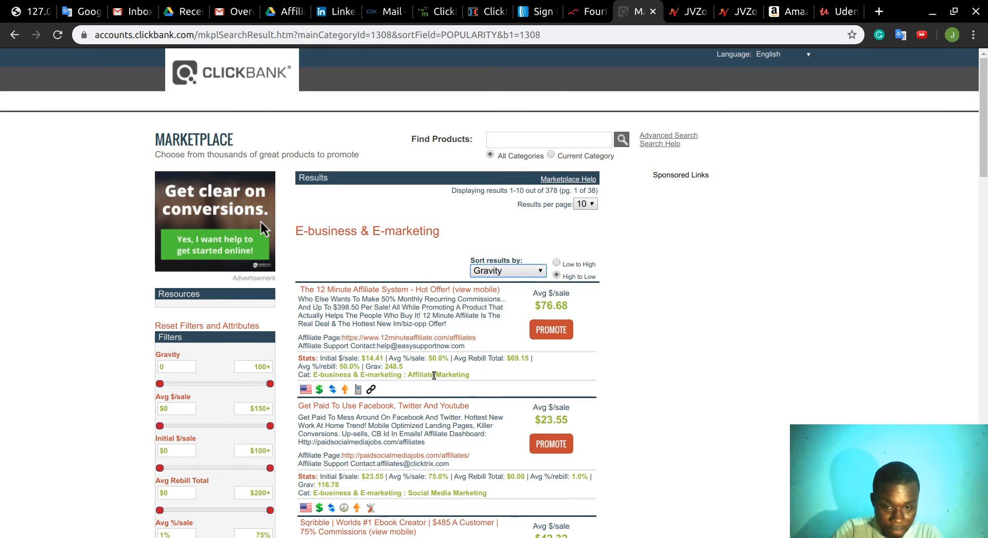
mouse_move(466, 368)
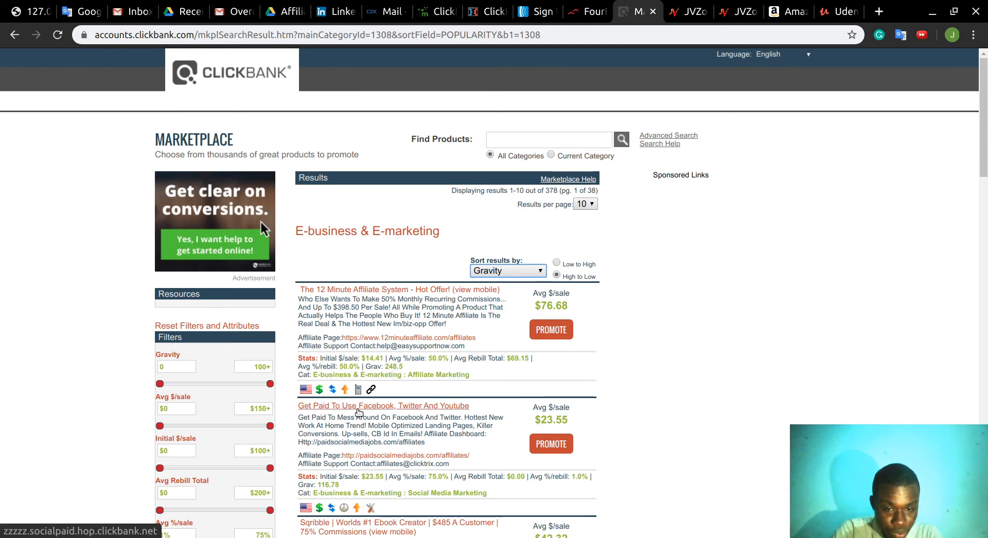
mouse_move(469, 405)
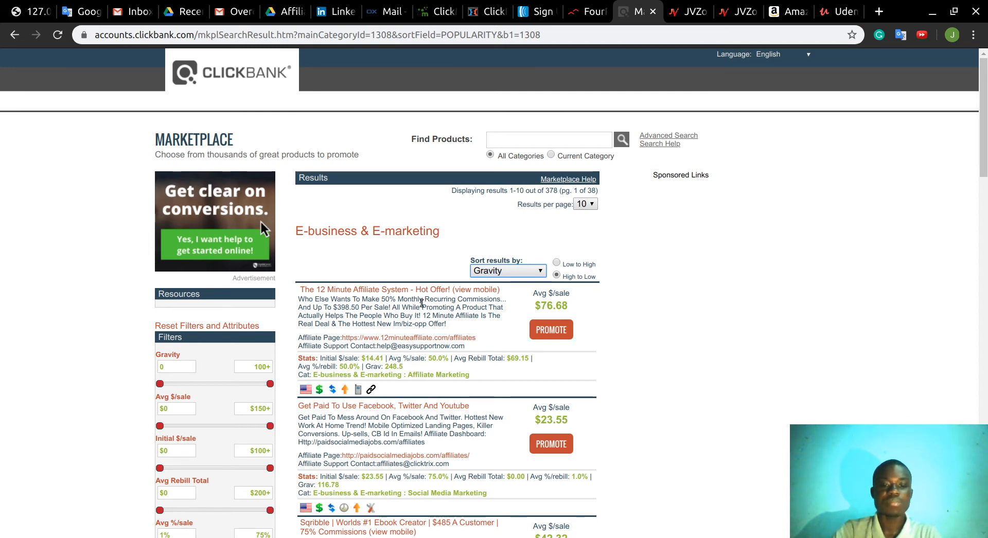
mouse_move(375, 289)
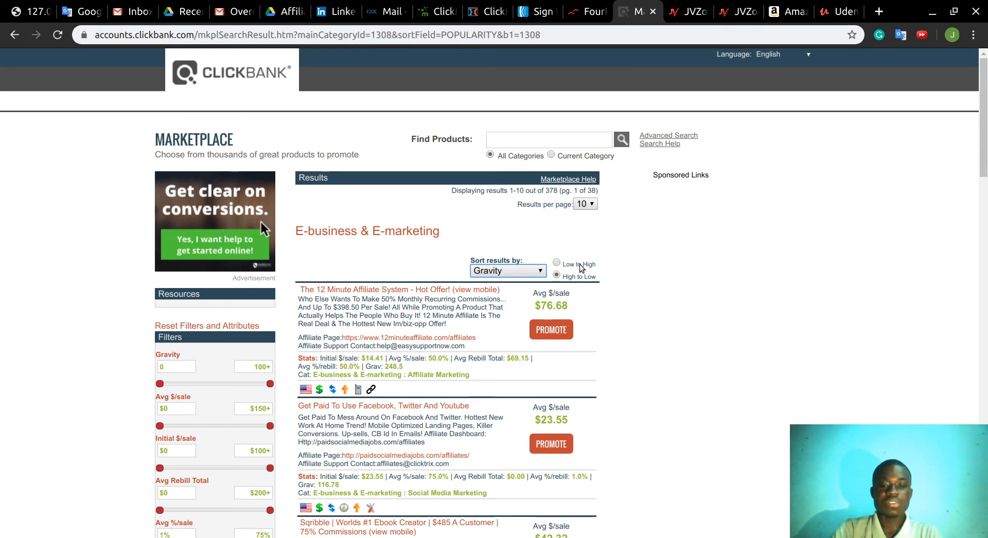
mouse_move(566, 307)
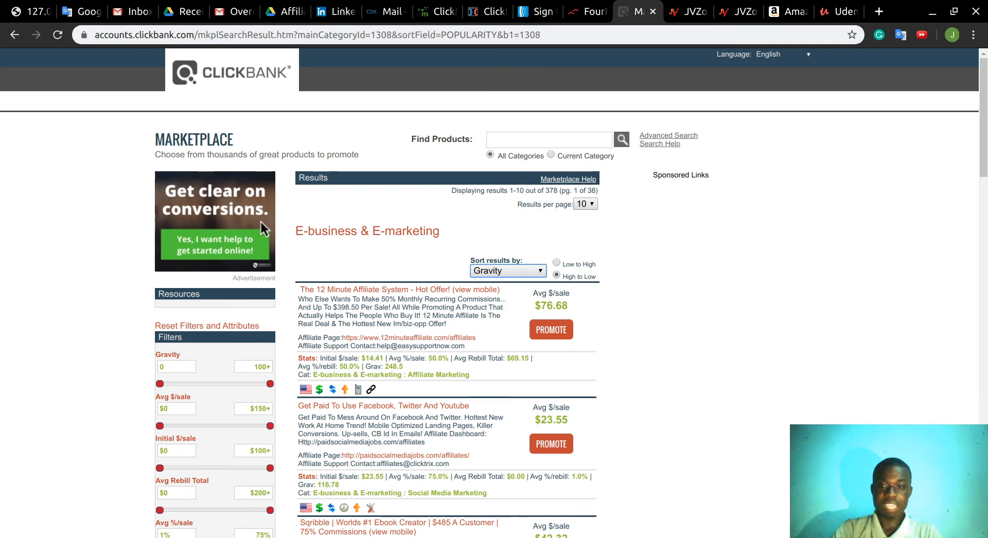
- Switch to JVZoo and choose E-Commerce from its Top Categories list
left_click(686, 12)
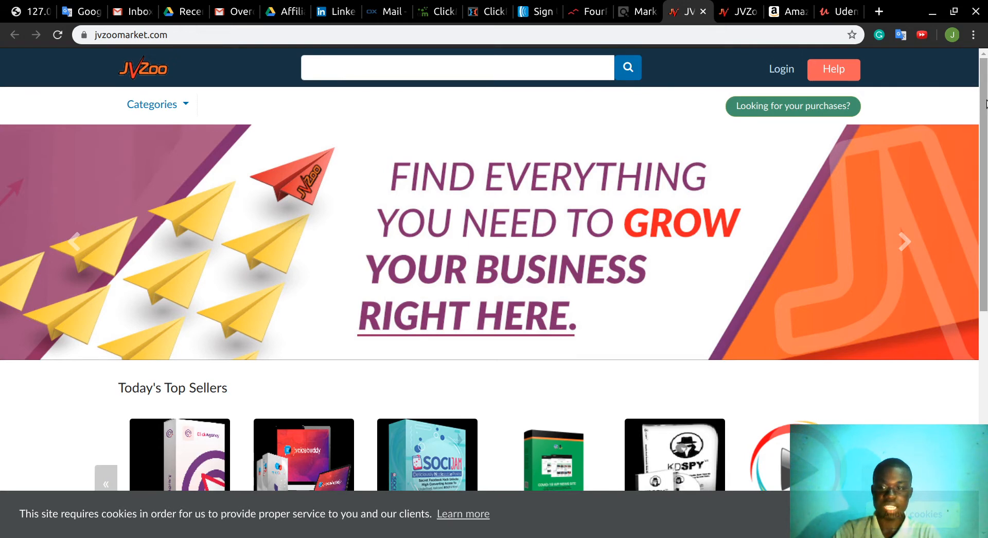
scroll("down", 3)
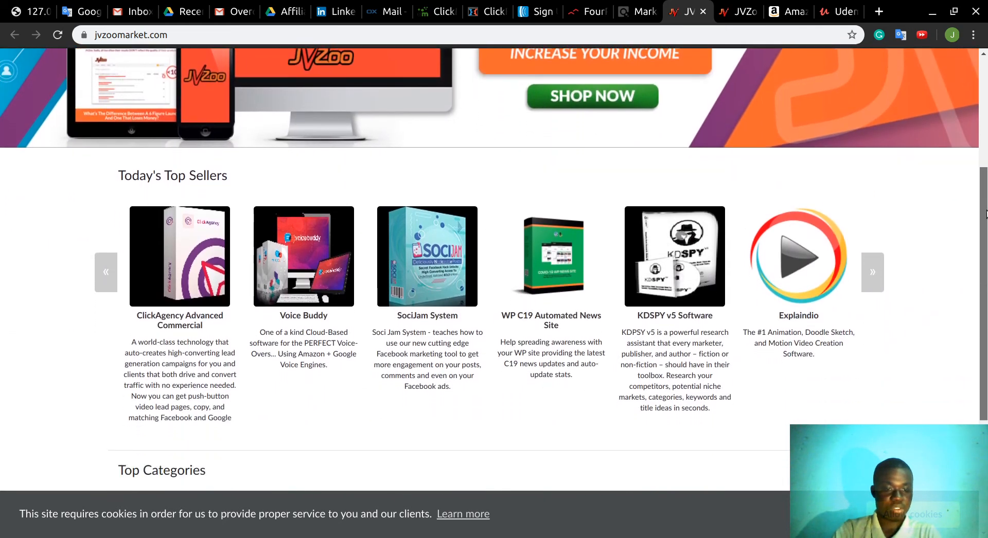
scroll("down", 3)
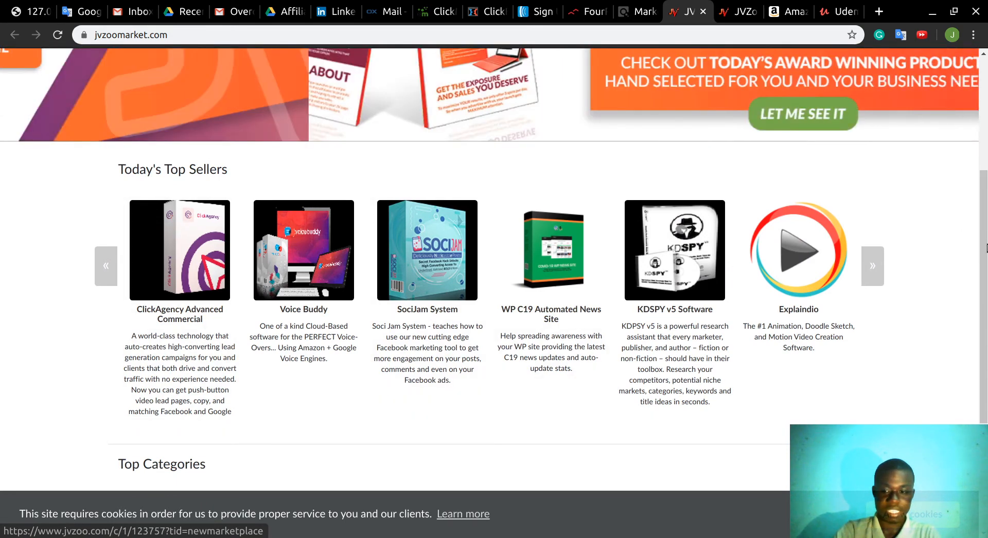
scroll("down", 3)
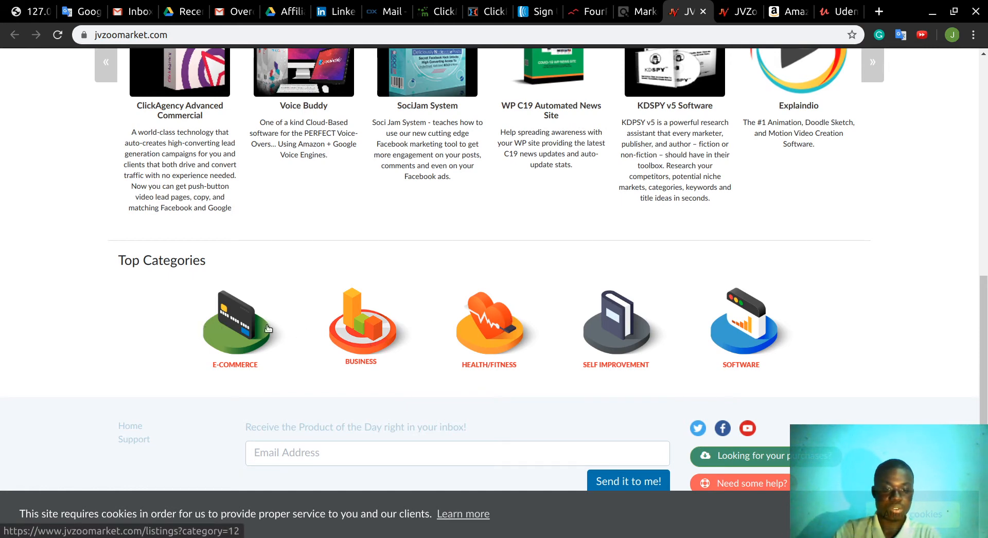
left_click(234, 324)
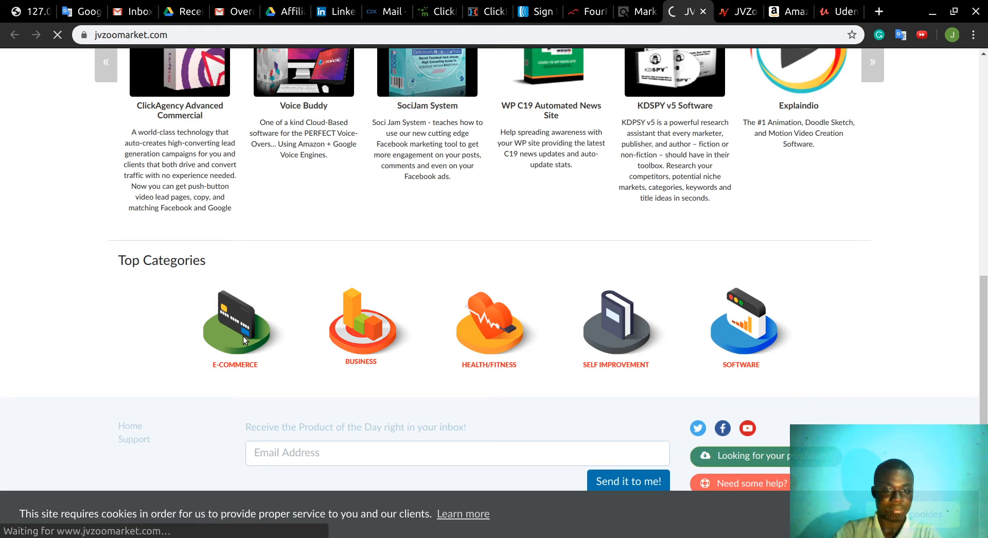
left_click(235, 323)
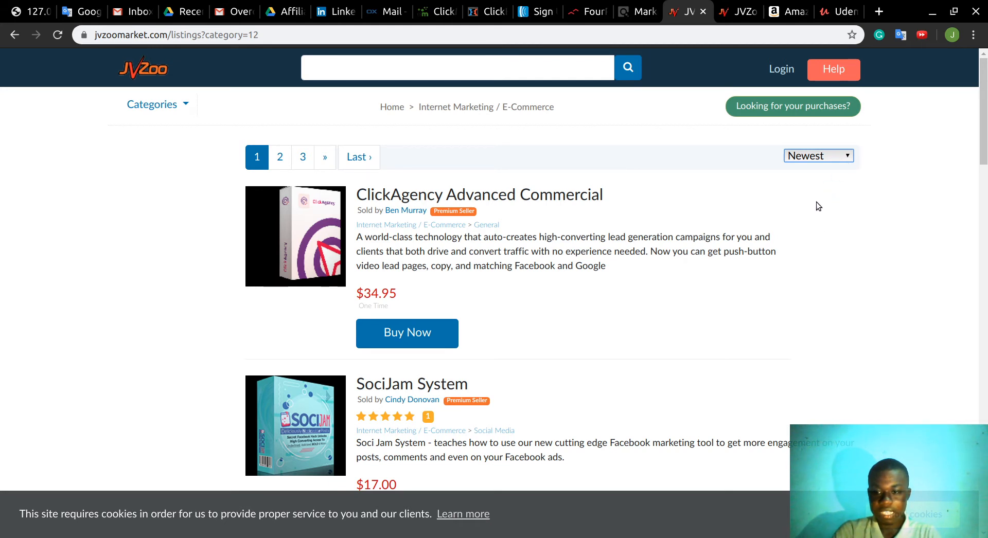
left_click(819, 155)
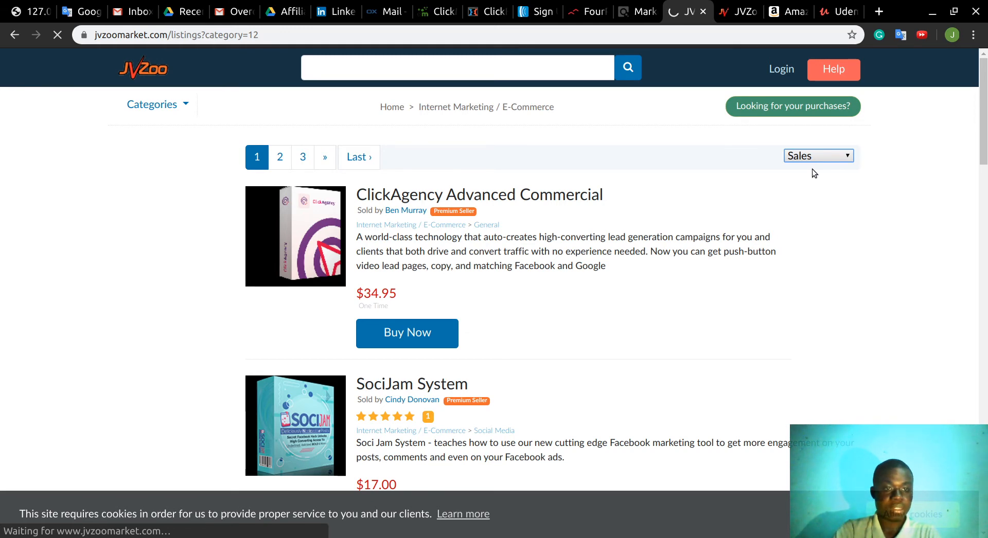
left_click(818, 155)
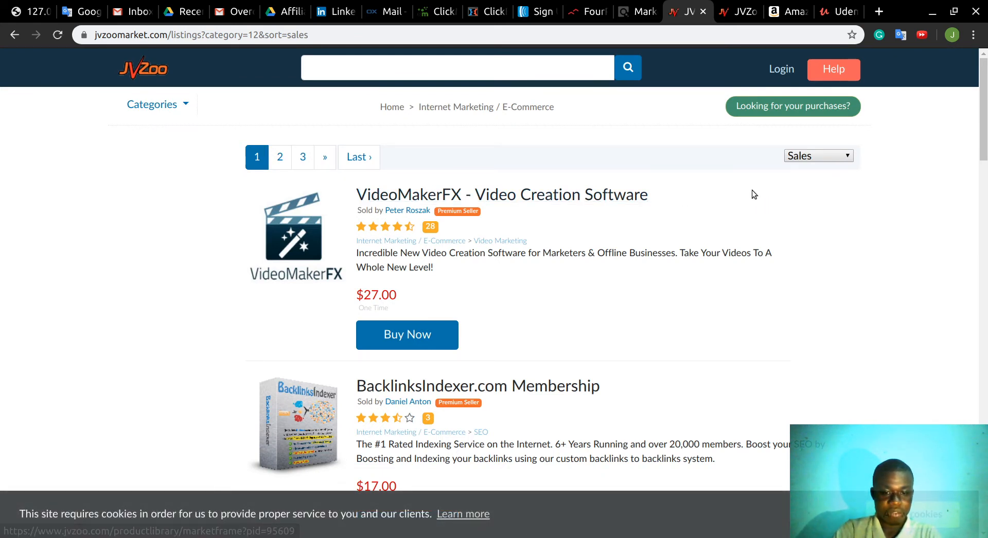
mouse_move(481, 293)
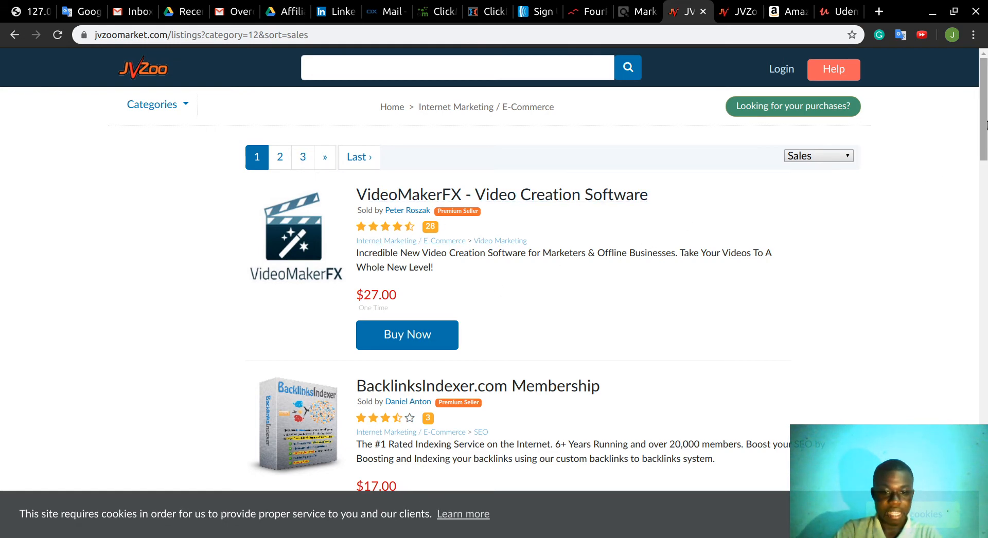
scroll("down", 3)
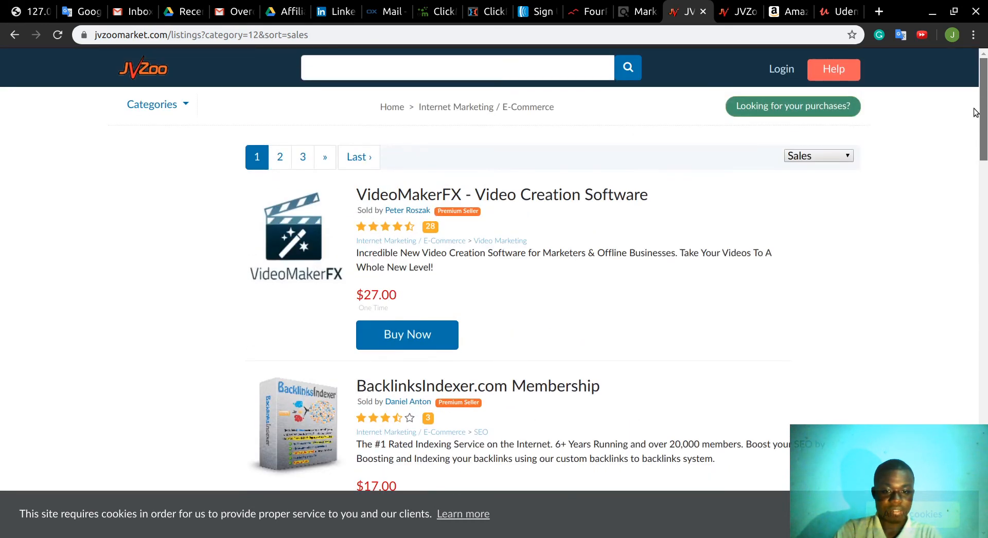
mouse_move(651, 234)
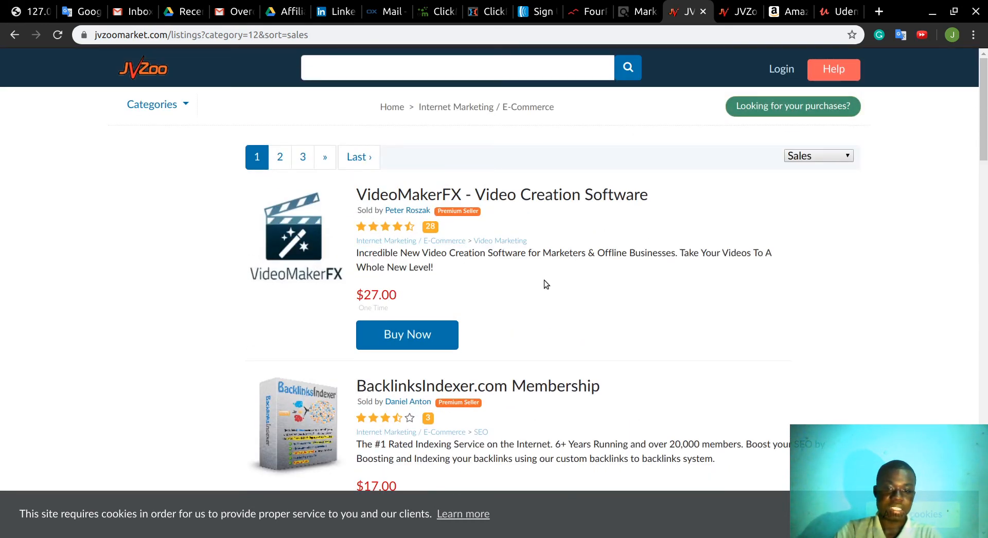
mouse_move(603, 263)
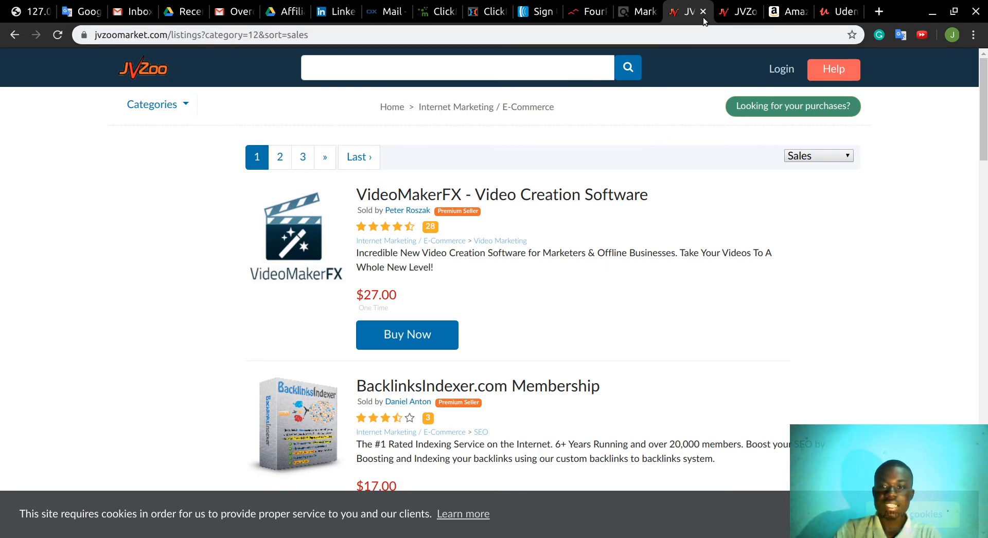
mouse_move(635, 211)
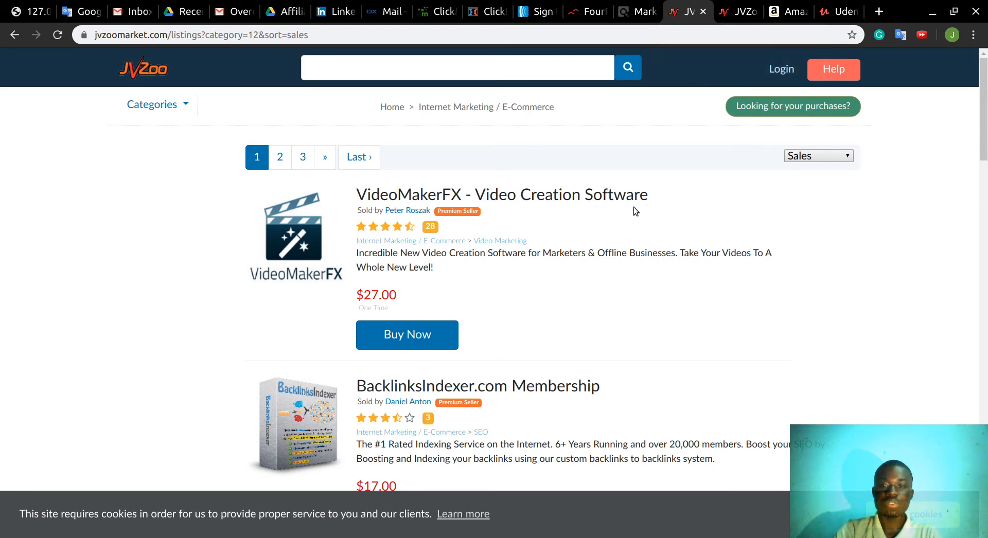
mouse_move(653, 60)
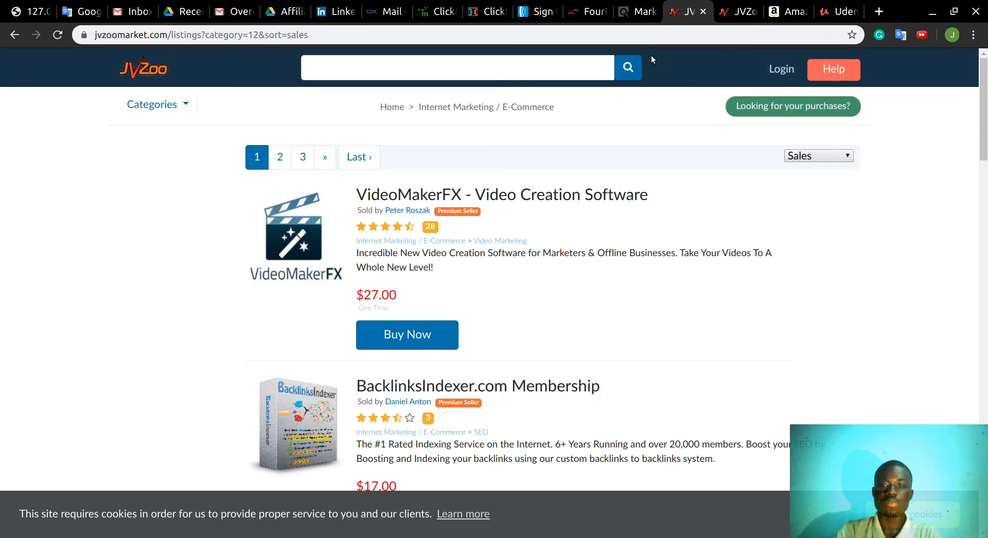
mouse_move(659, 241)
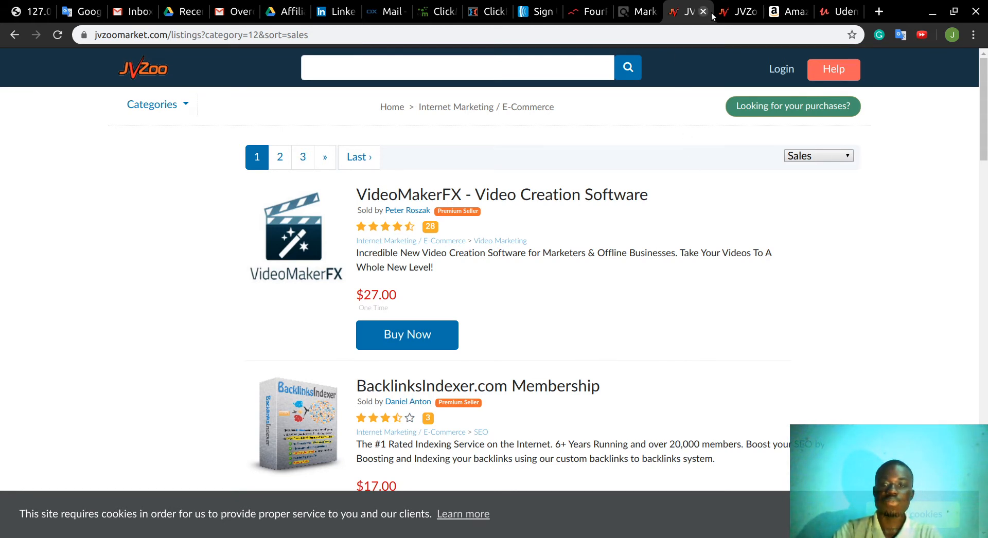
mouse_move(740, 11)
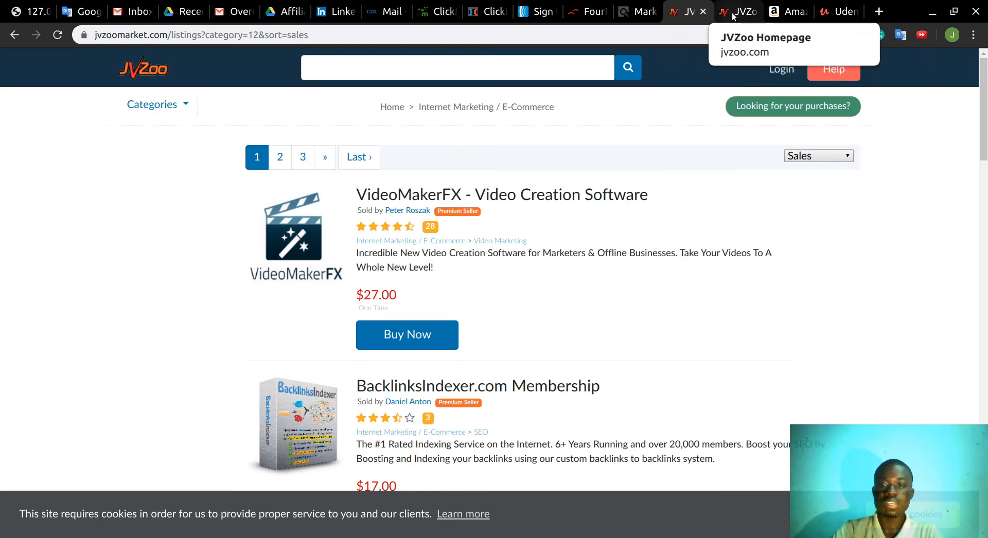
mouse_move(789, 11)
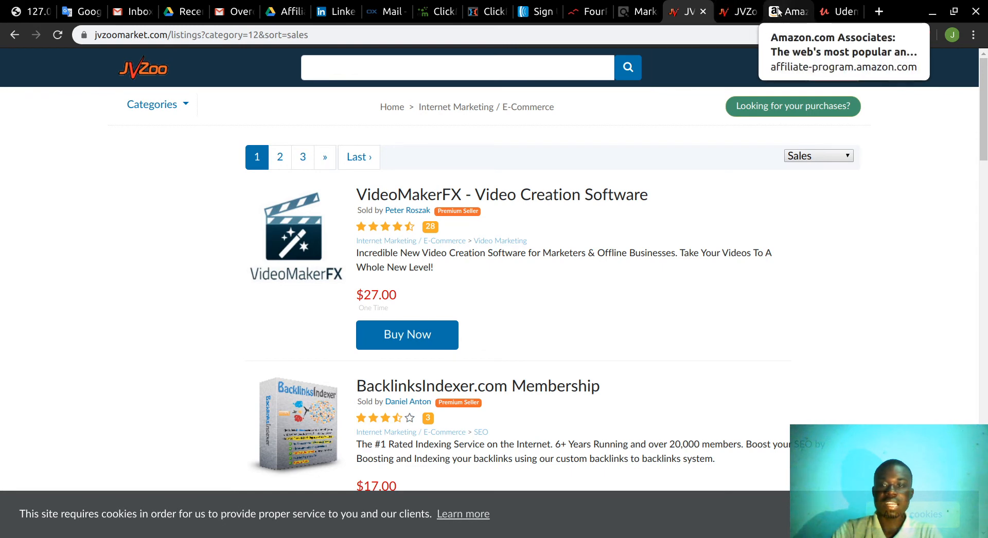
- Switch to Amazon Associates and view its Join, Advertise and Earn overview with commission rates
left_click(787, 11)
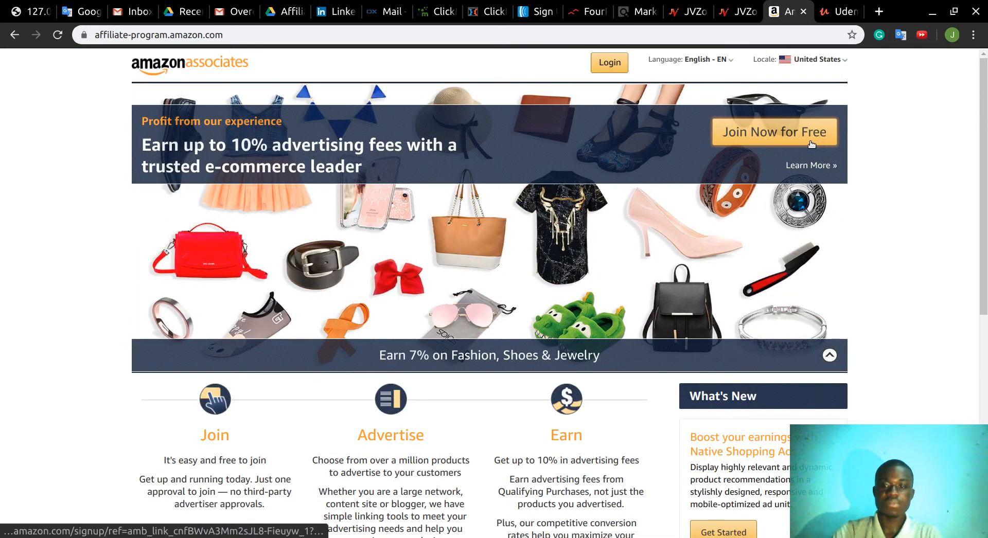
scroll("down", 3)
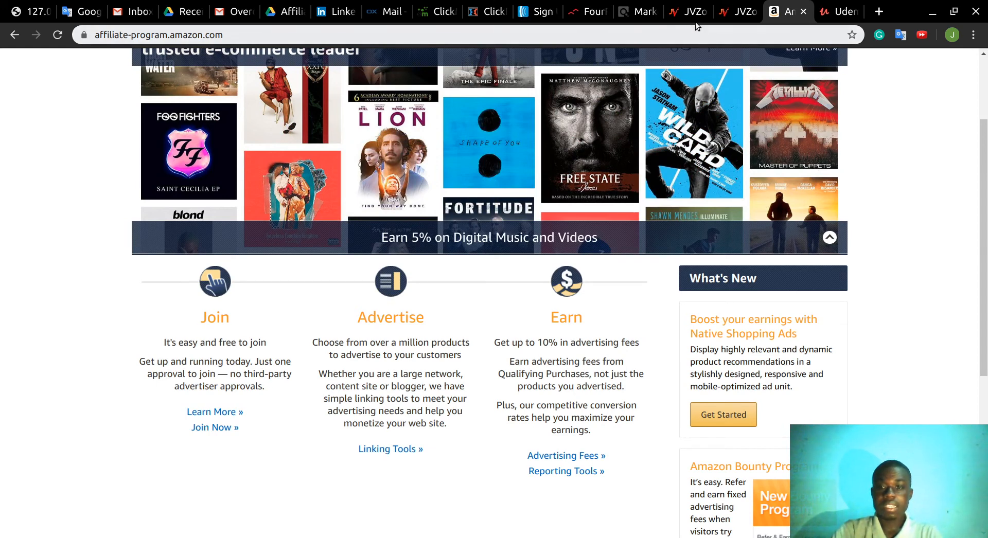
mouse_move(784, 11)
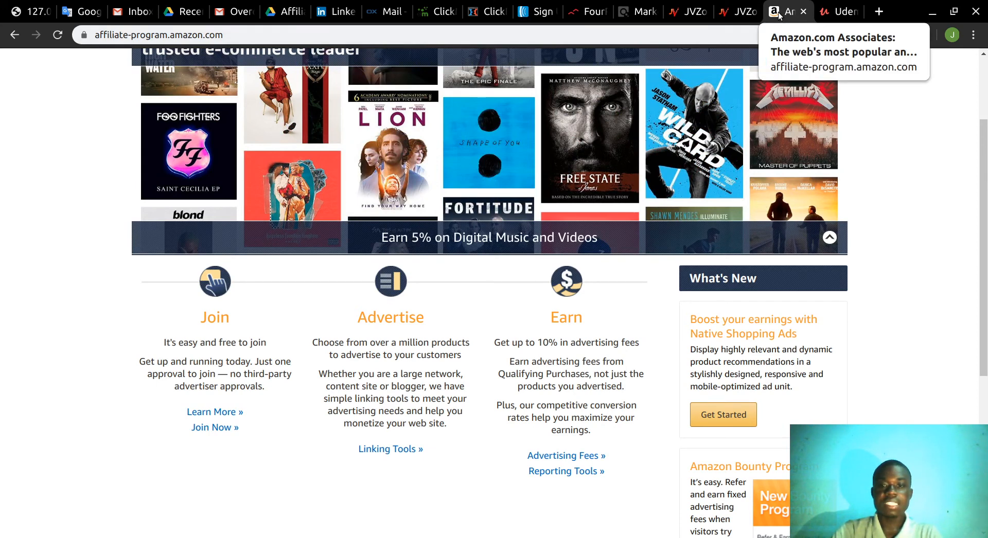
- Return to the ClickBank tab showing the gravity-sorted E-business & E-marketing listings
left_click(637, 12)
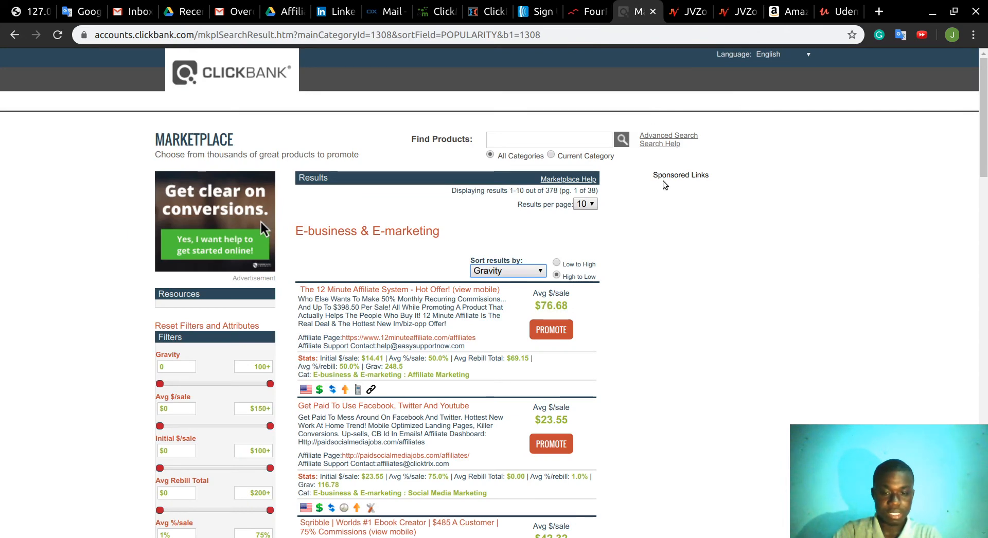
mouse_move(547, 355)
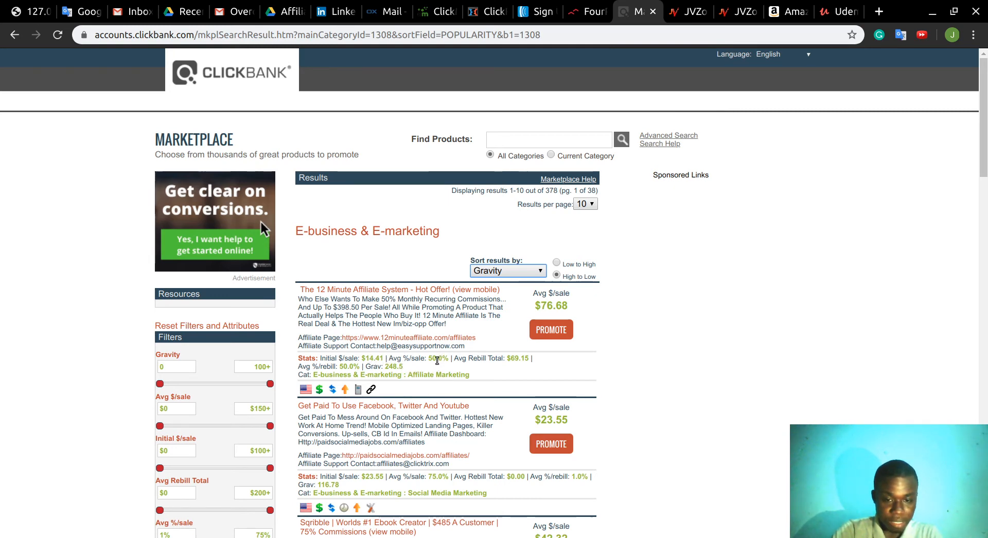
mouse_move(529, 335)
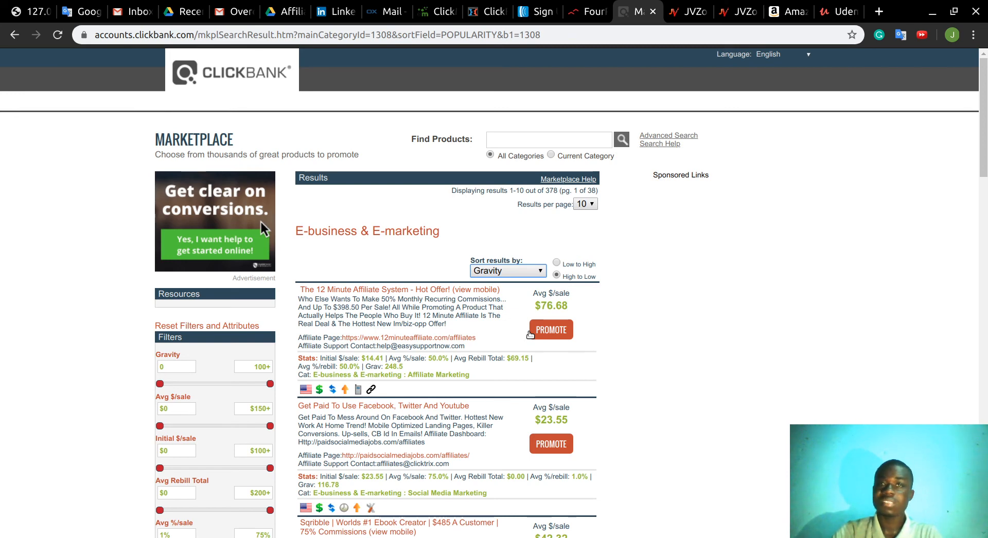
mouse_move(750, 80)
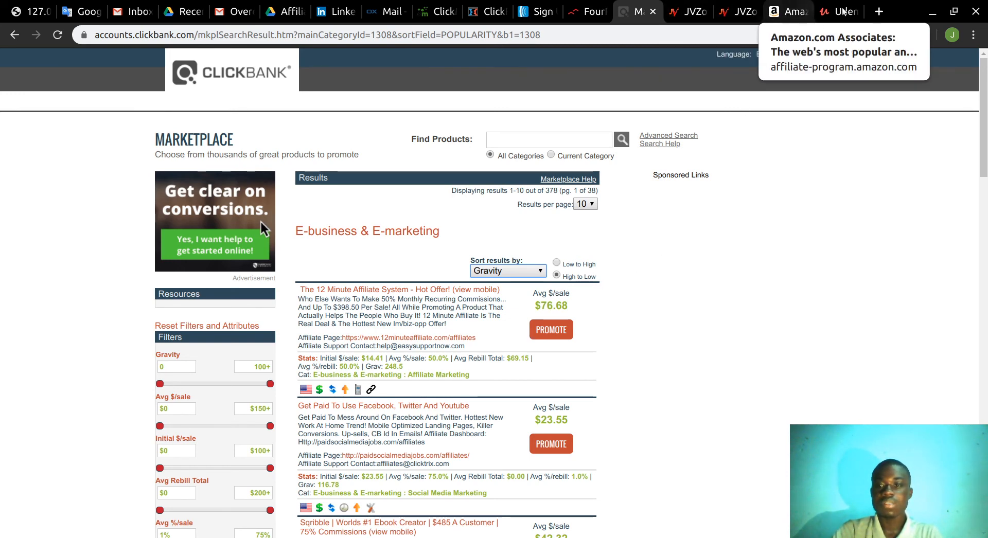
- Switch to udemy.com/affiliate and view its Discover & Promote, Monetize and Make Money highlights
left_click(838, 11)
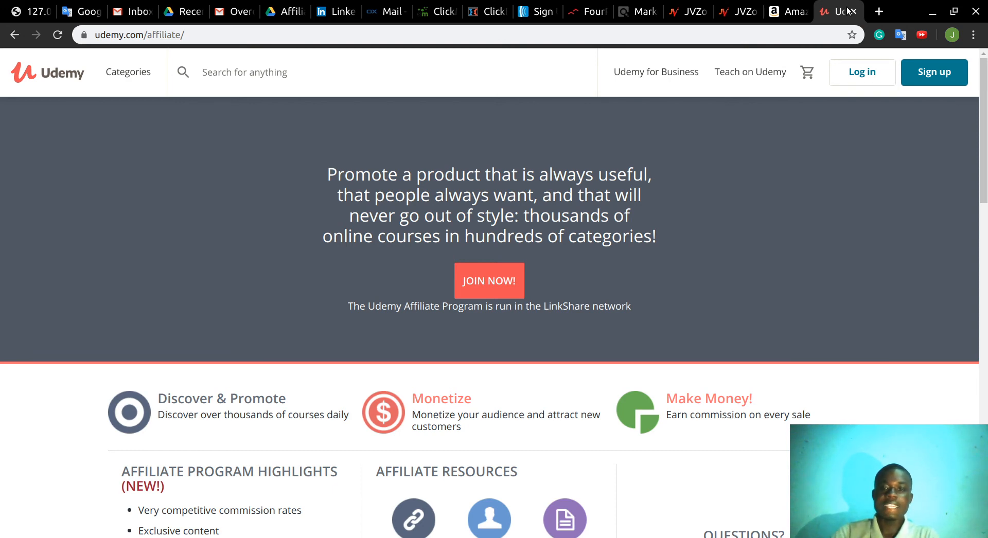
scroll("down", 3)
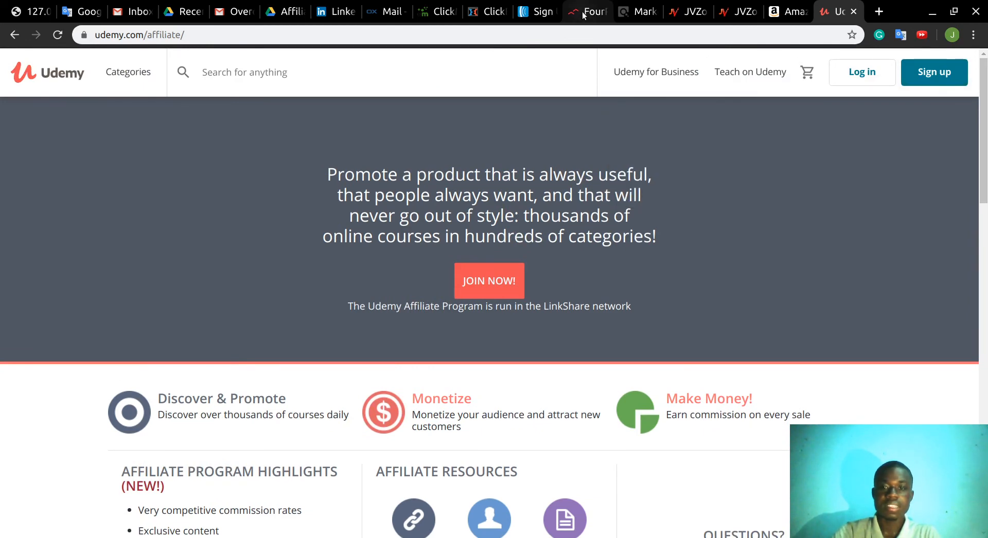
- Switch to the Four Percent Success Challenge course and look through its session list from the Intro lesson
left_click(587, 11)
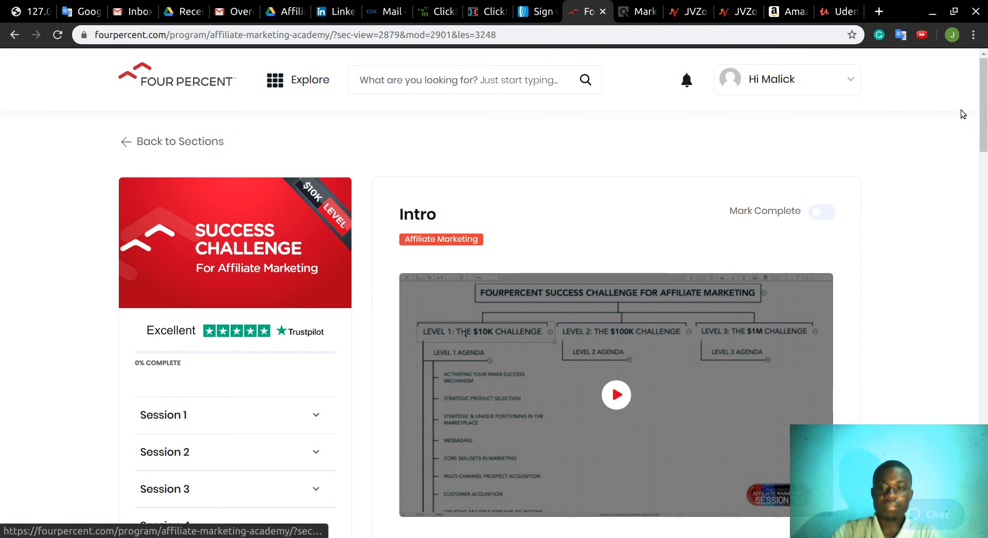
scroll("down", 3)
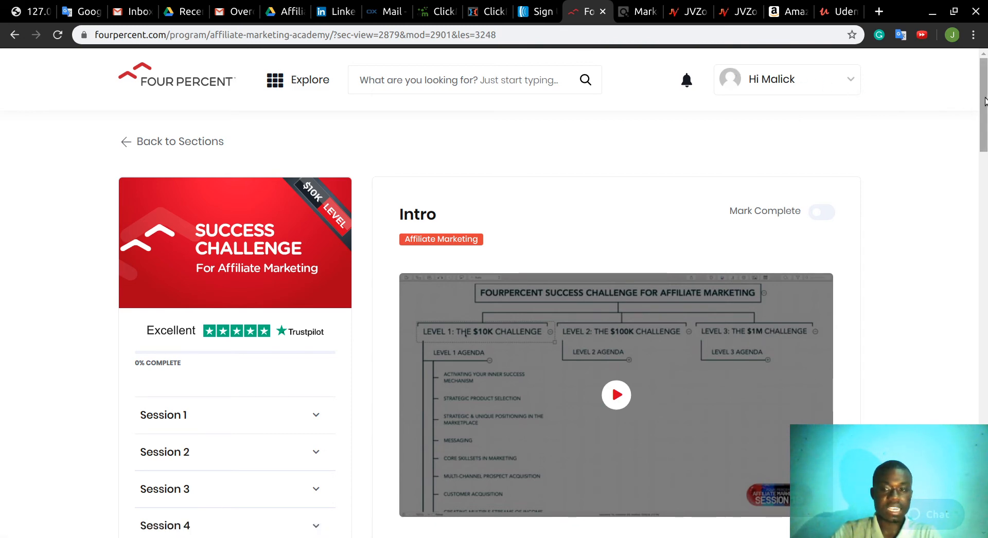
scroll("down", 3)
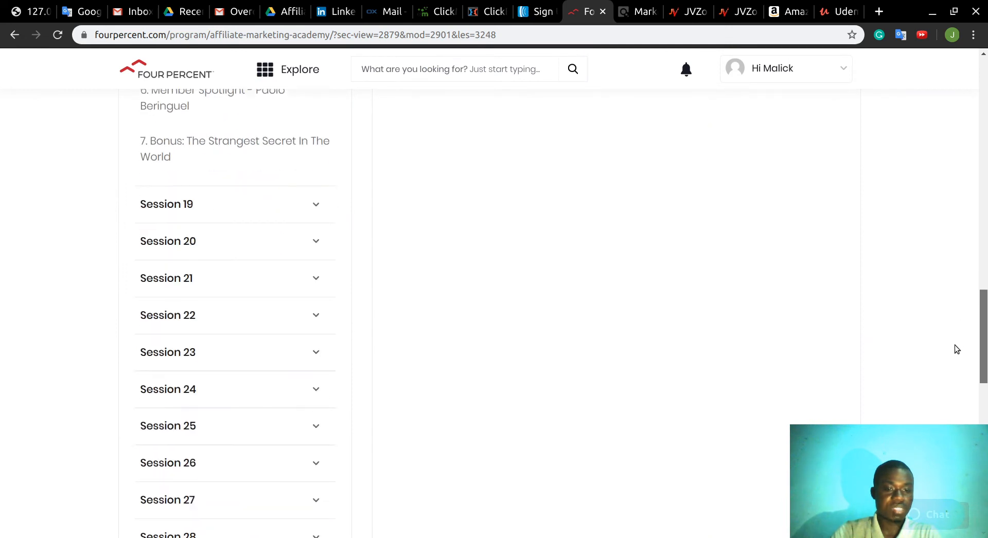
scroll("down", 3)
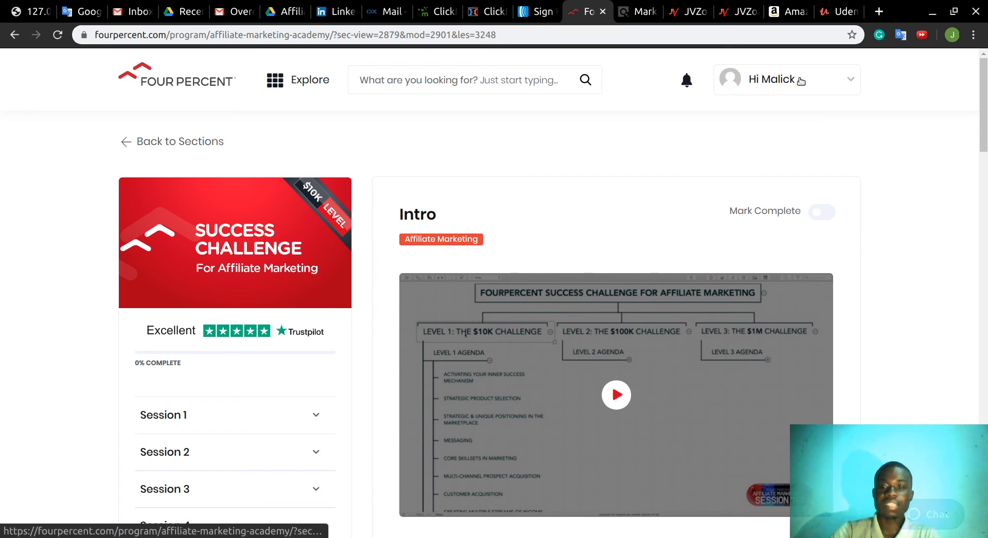
mouse_move(657, 84)
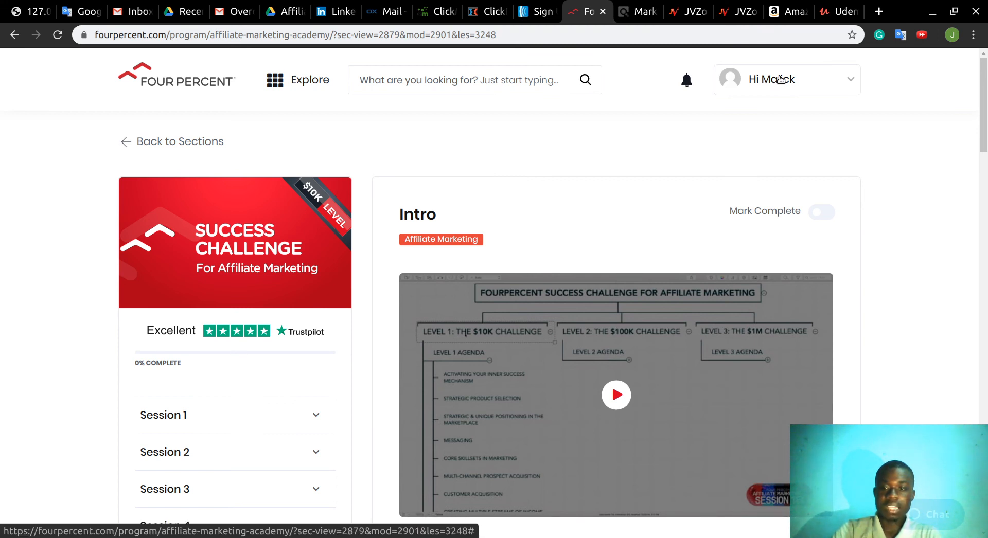
- Sign out via the profile dropdown, landing on the Four Percent email and password login page
left_click(786, 79)
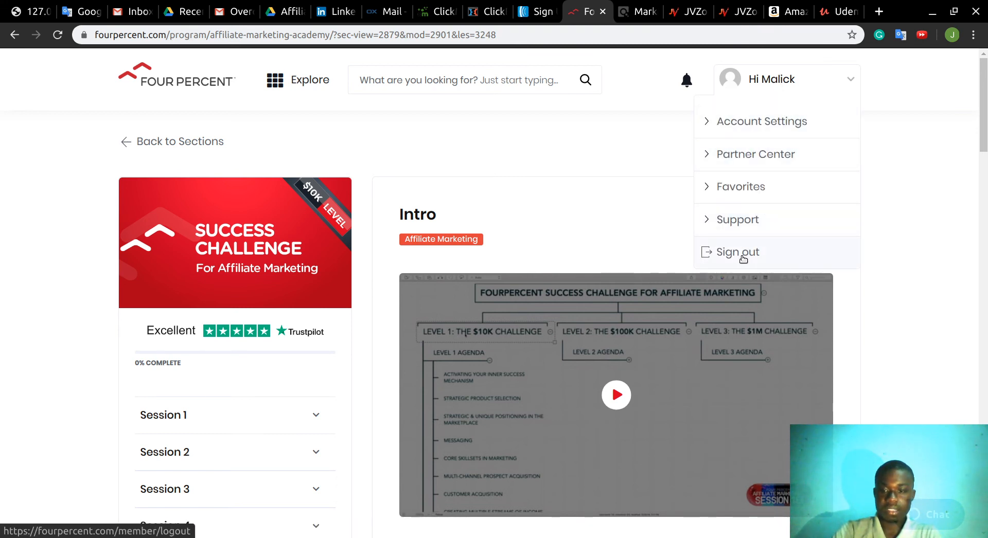
left_click(737, 252)
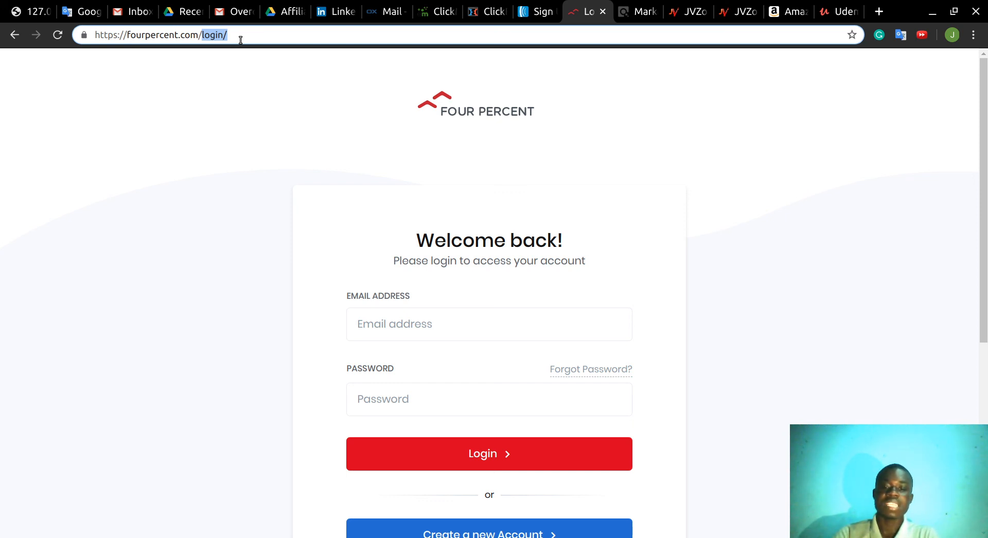
mouse_move(282, 124)
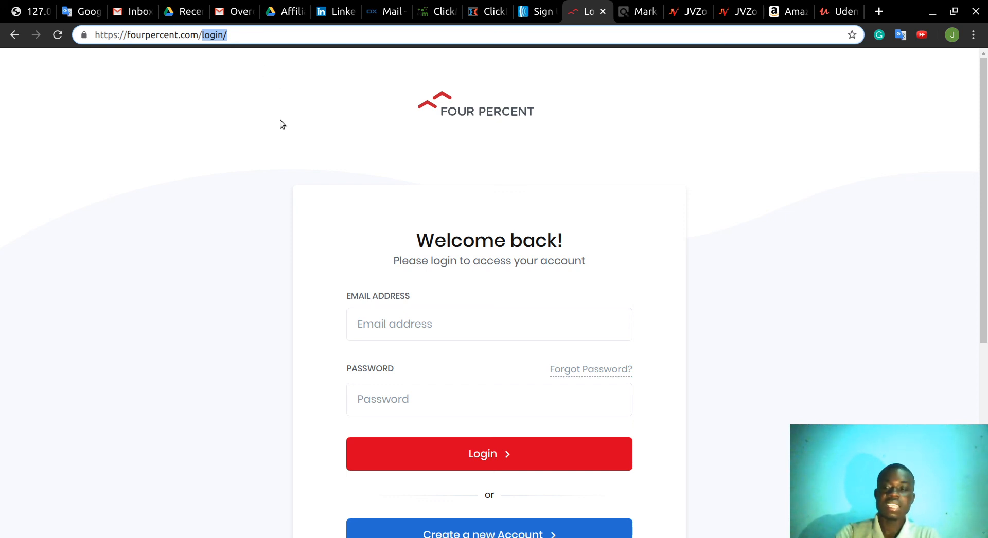
mouse_move(340, 123)
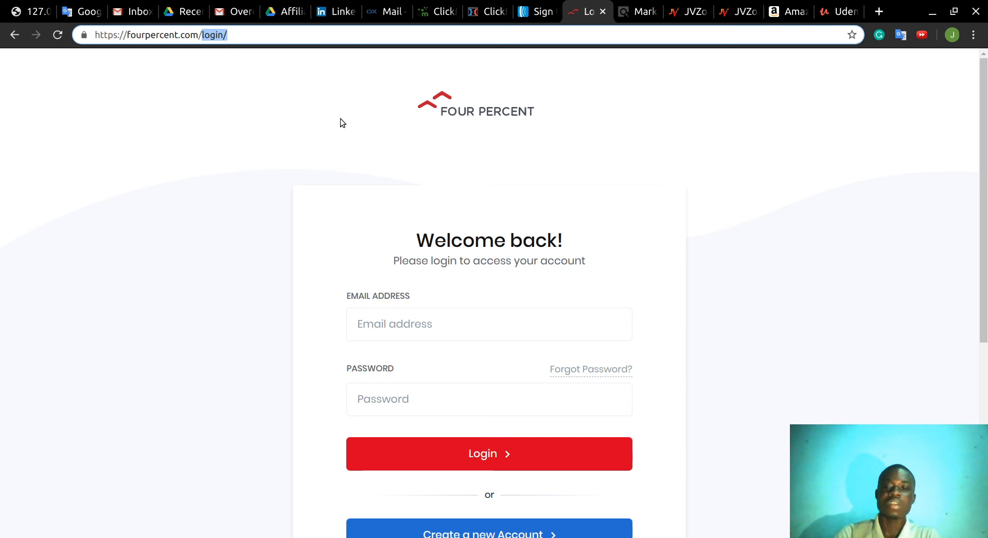
mouse_move(474, 224)
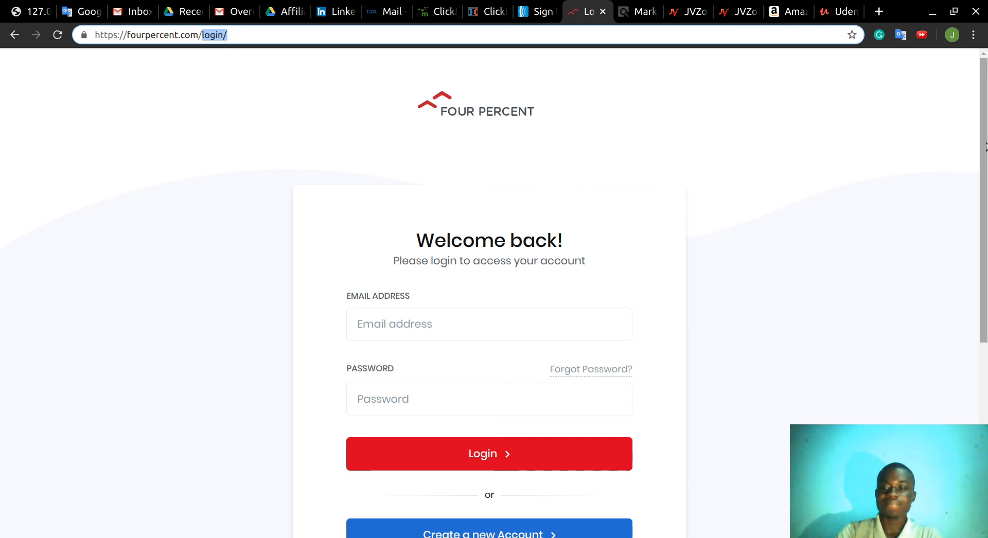
scroll("down", 3)
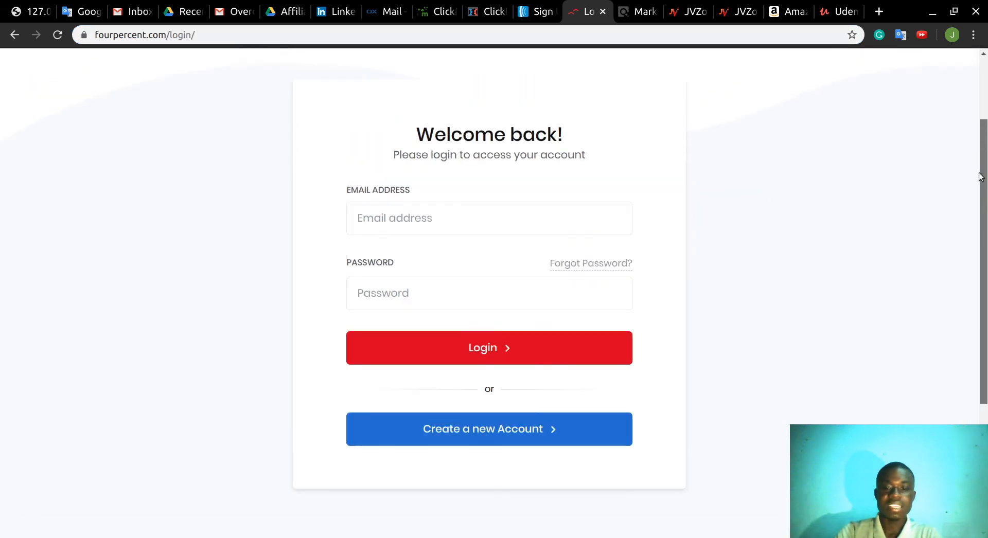